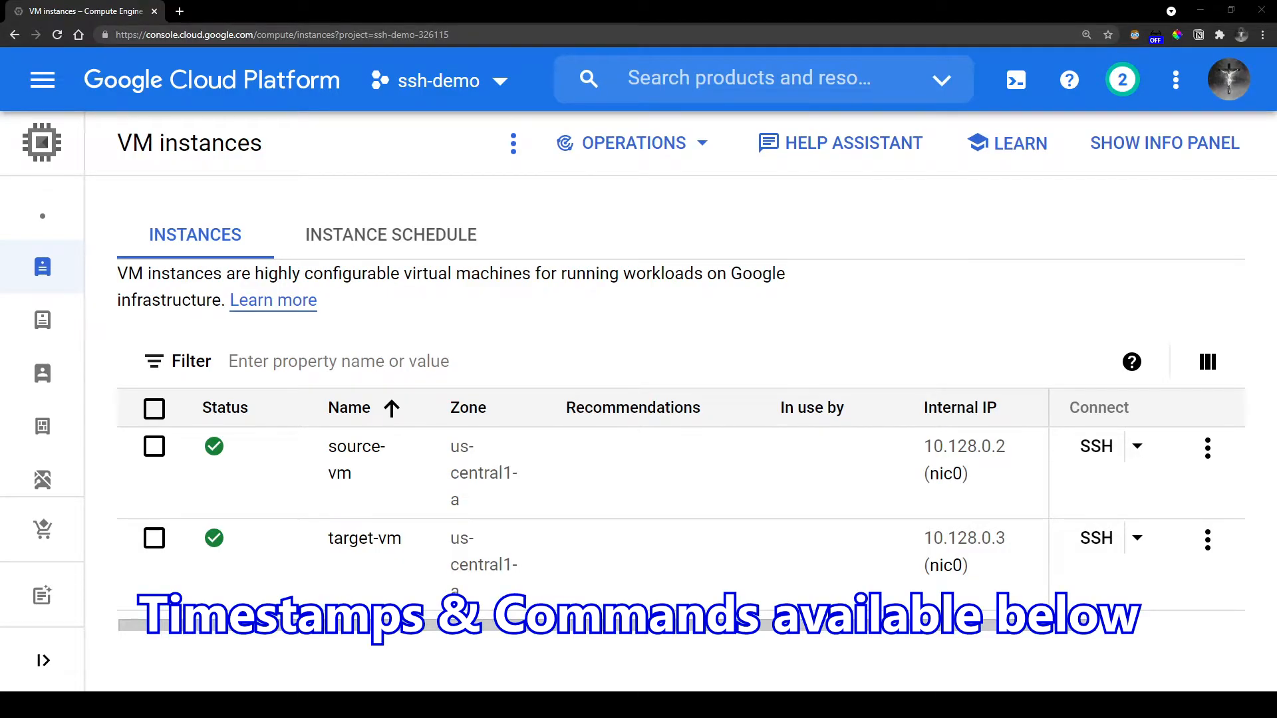
{"action": "double_click", "coordinate": [356, 459]}
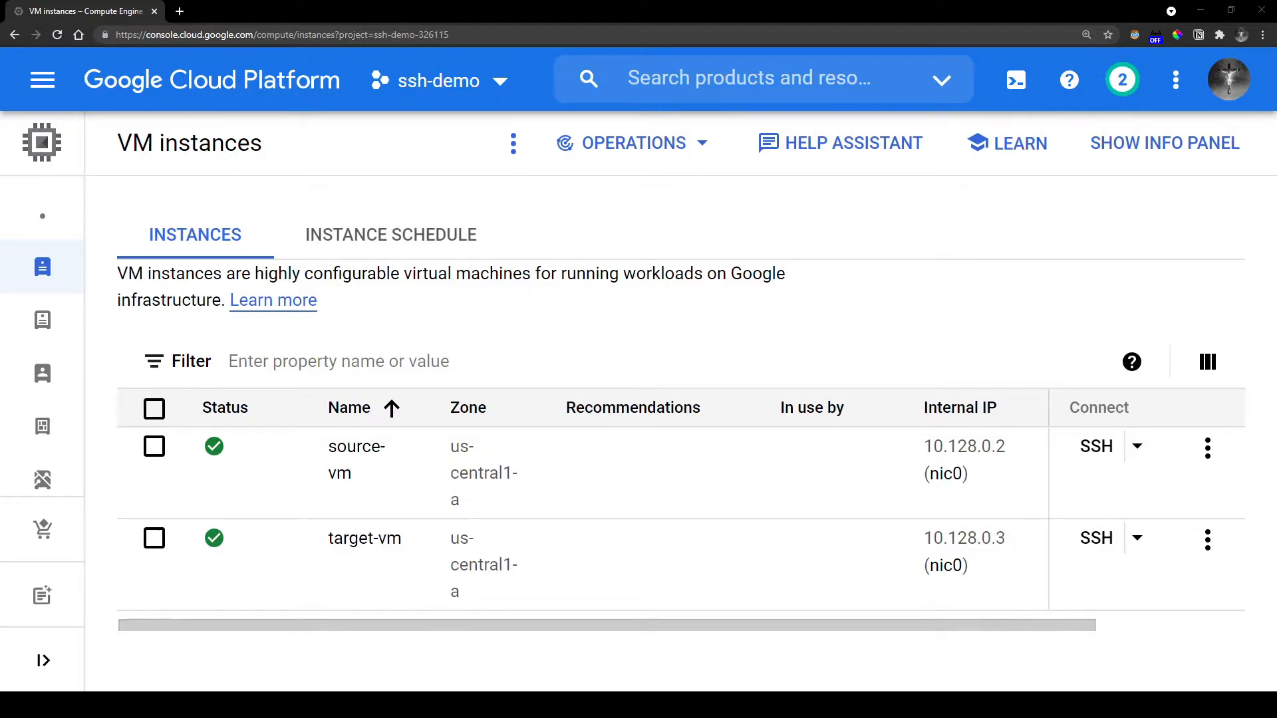
{"action": "mouse_move", "coordinate": [269, 398]}
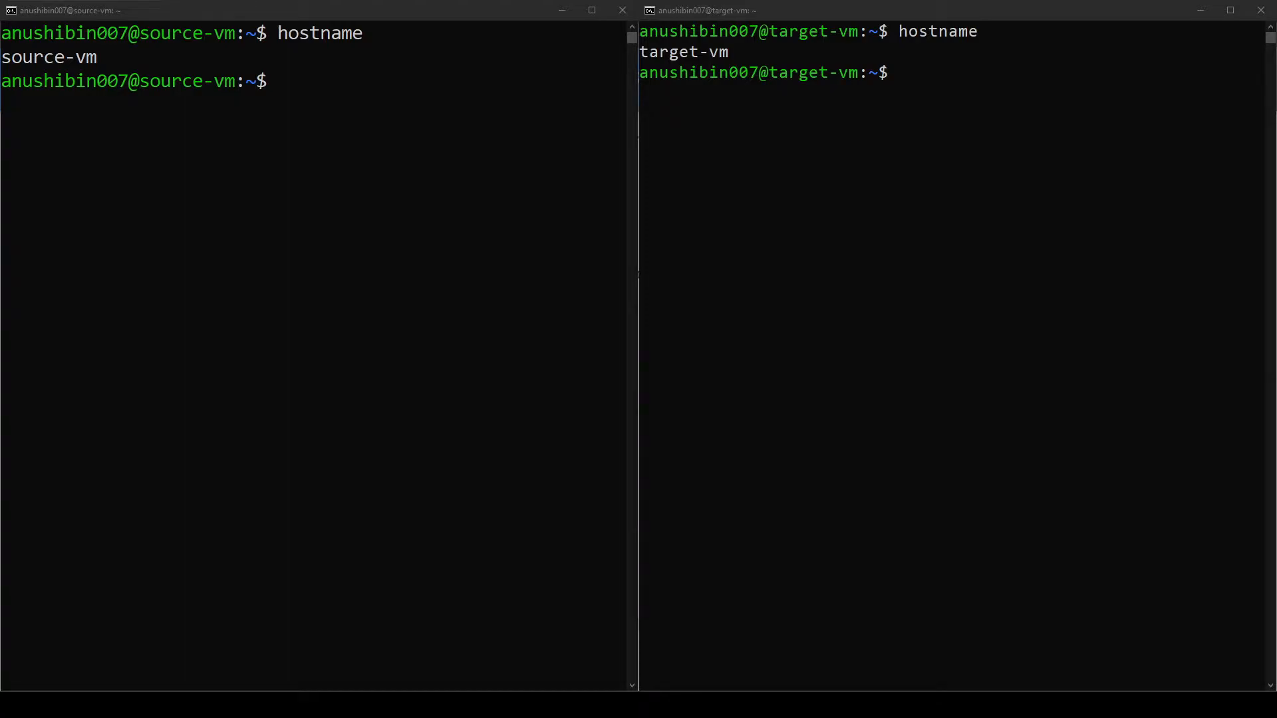
{"action": "type", "text": "ssh anushibin007@10.128.0.3"}
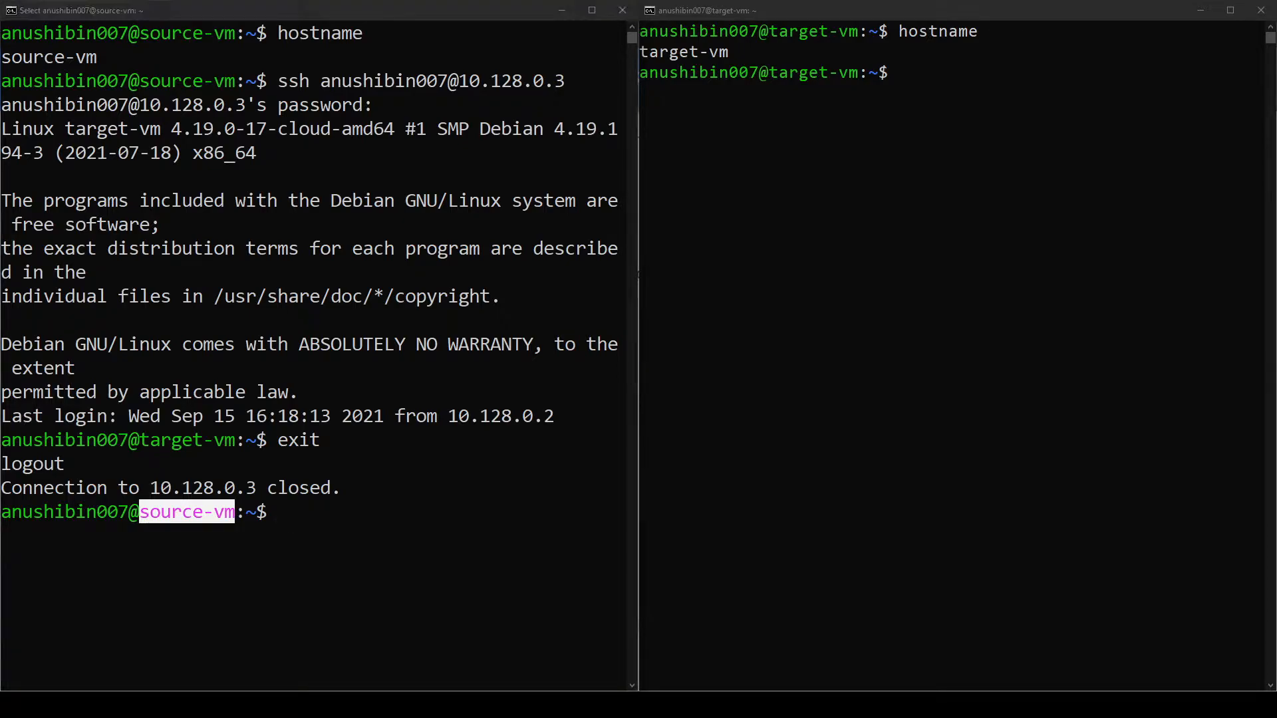
Run ssh-keygen with defaults and empty passphrase, then list .ssh showing id_rsa and id_rsa.pub
{"action": "type", "text": "ssh-keygen"}
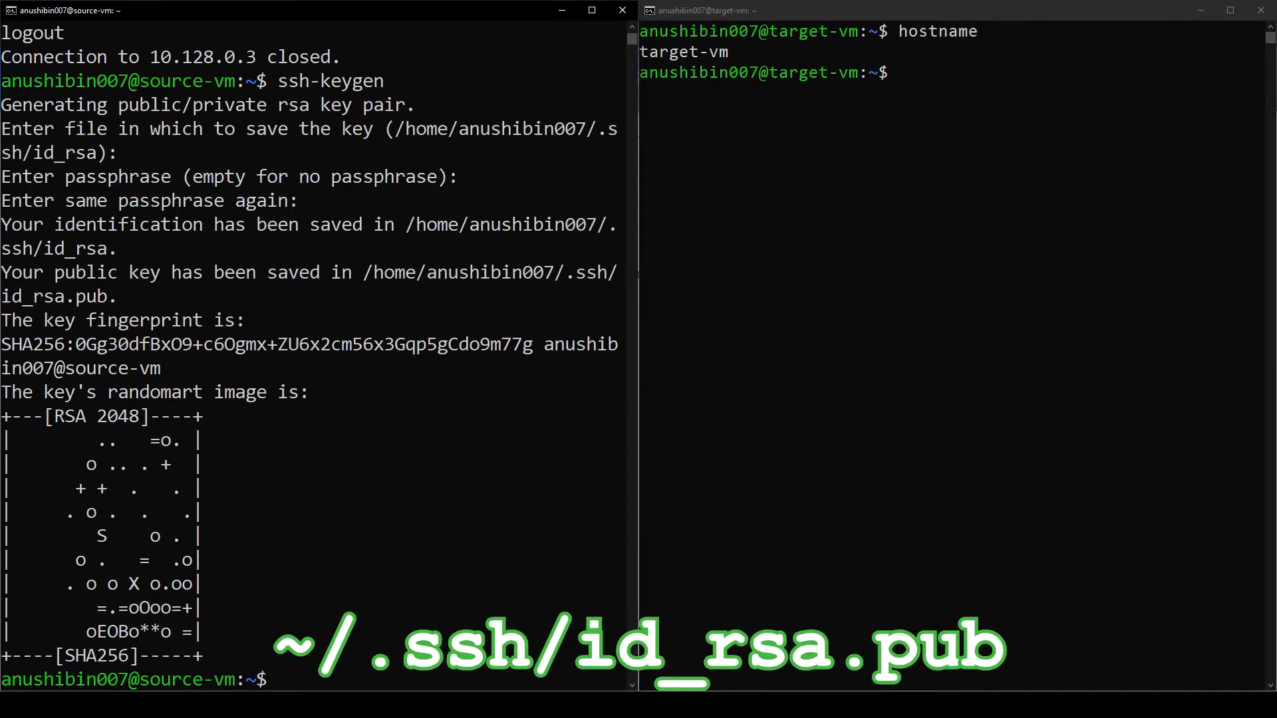
{"action": "type", "text": "cd .ssh"}
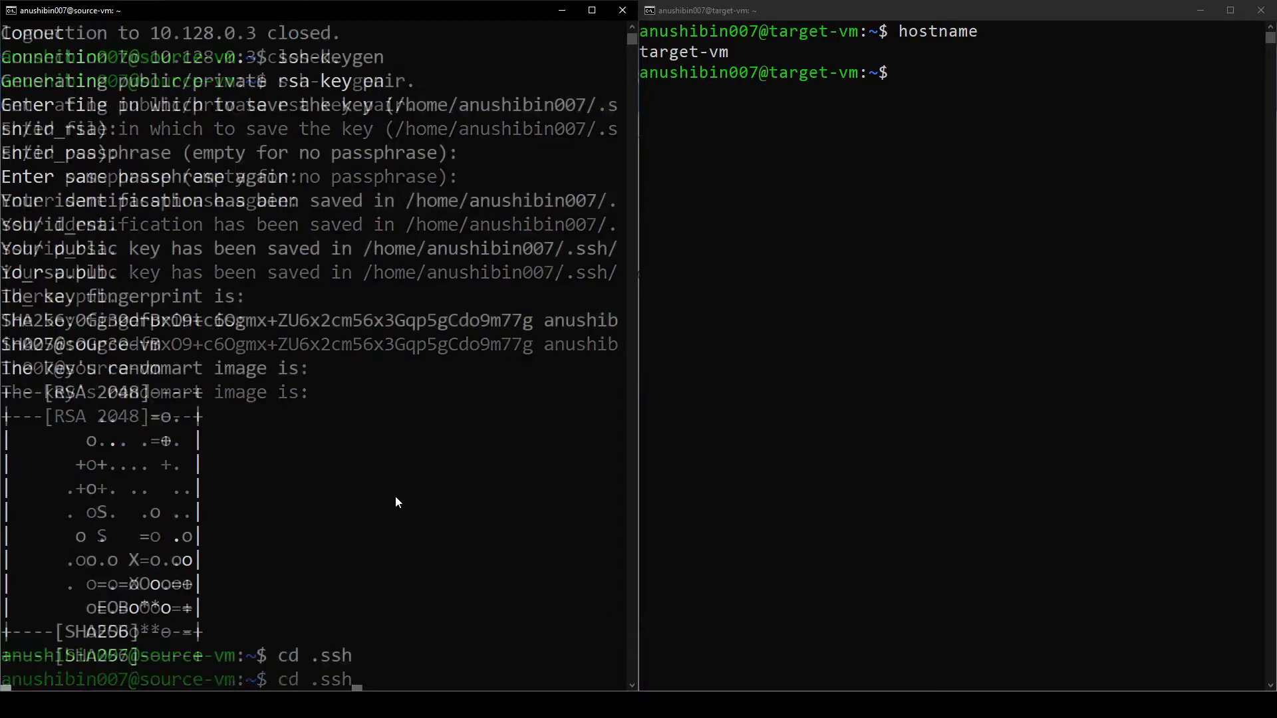
{"action": "type", "text": "ls"}
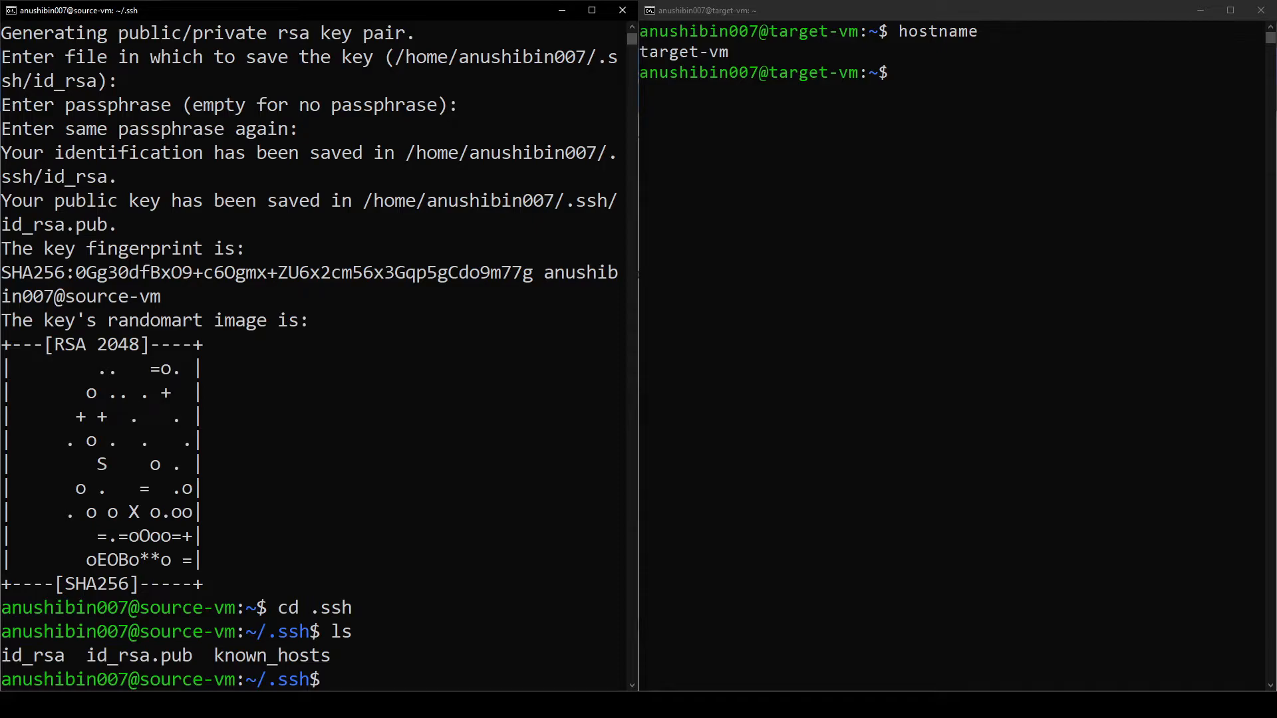
{"action": "double_click", "coordinate": [33, 655]}
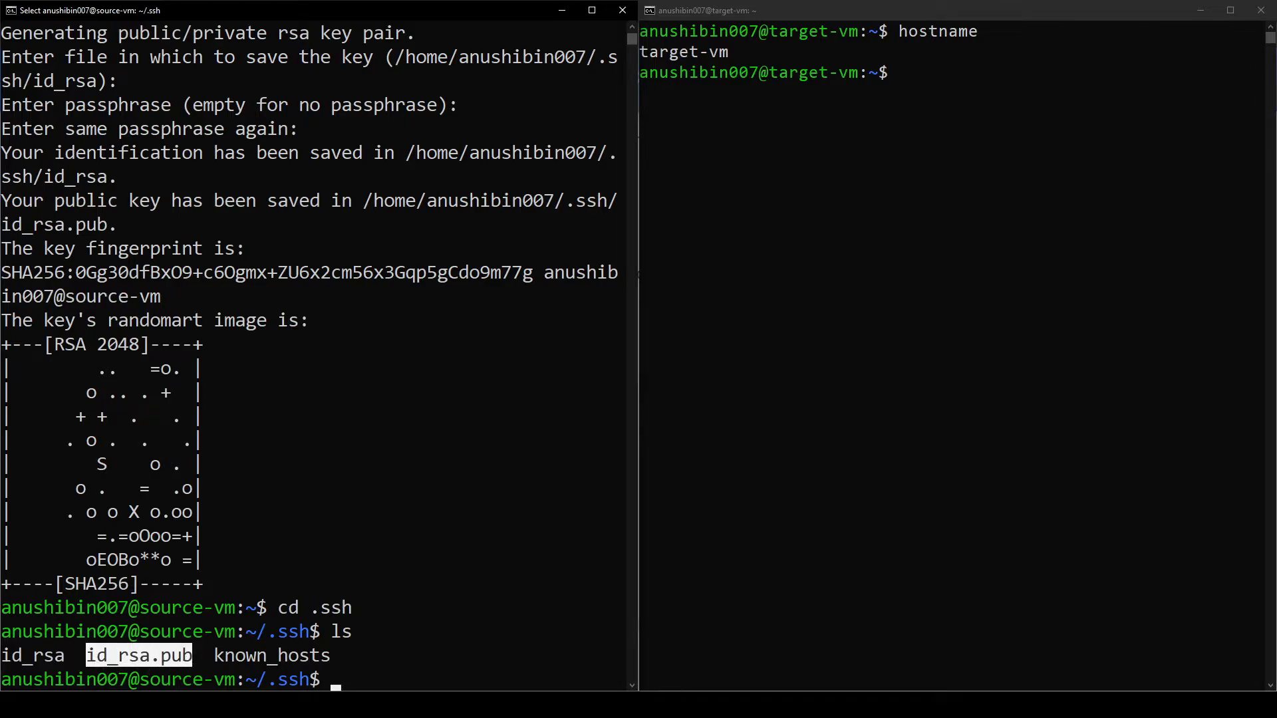
{"action": "type", "text": "cat id_"}
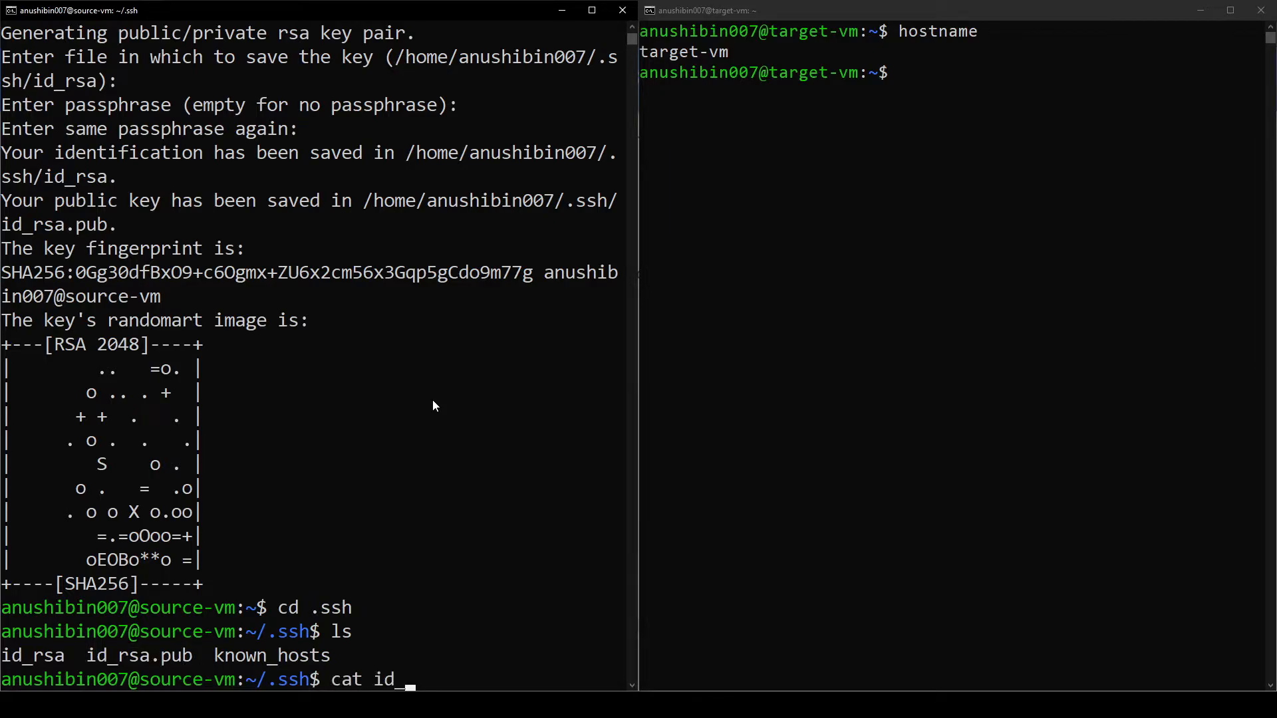
Print id_rsa.pub with cat, showing the ssh-rsa line for anushibin007@source-vm
{"action": "type", "text": "rsa.pub"}
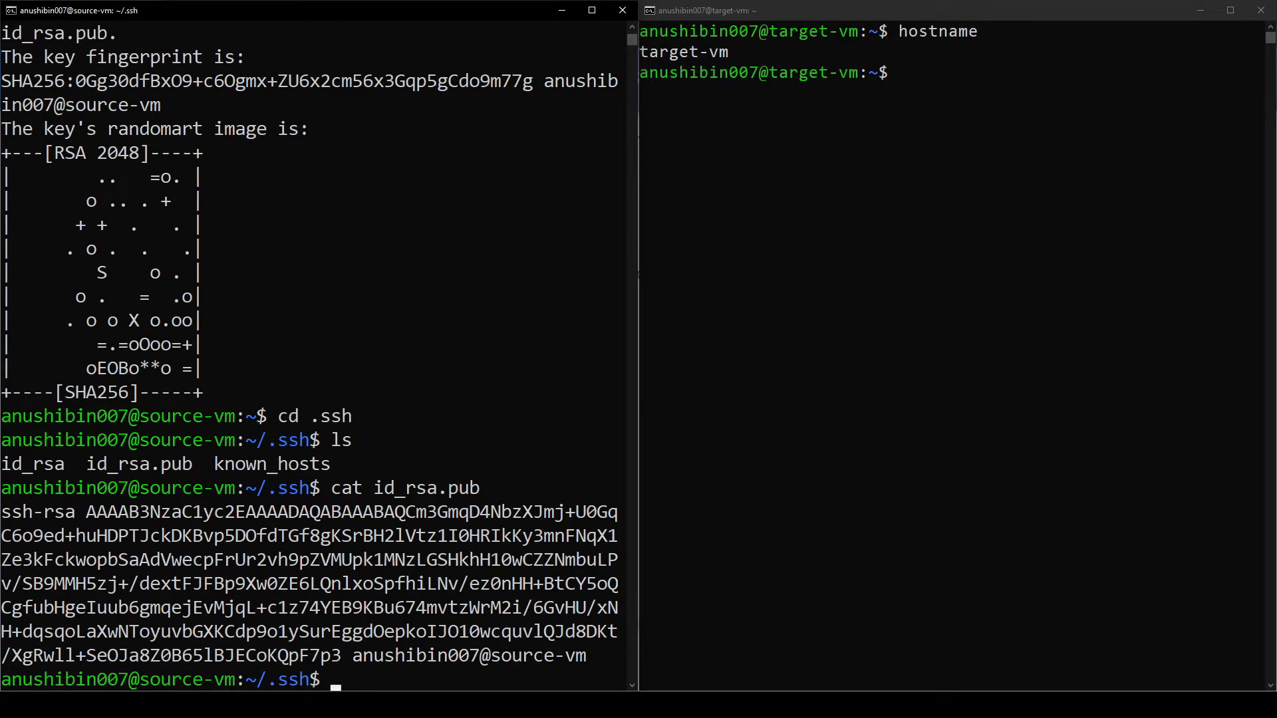
{"action": "left_click", "coordinate": [895, 74]}
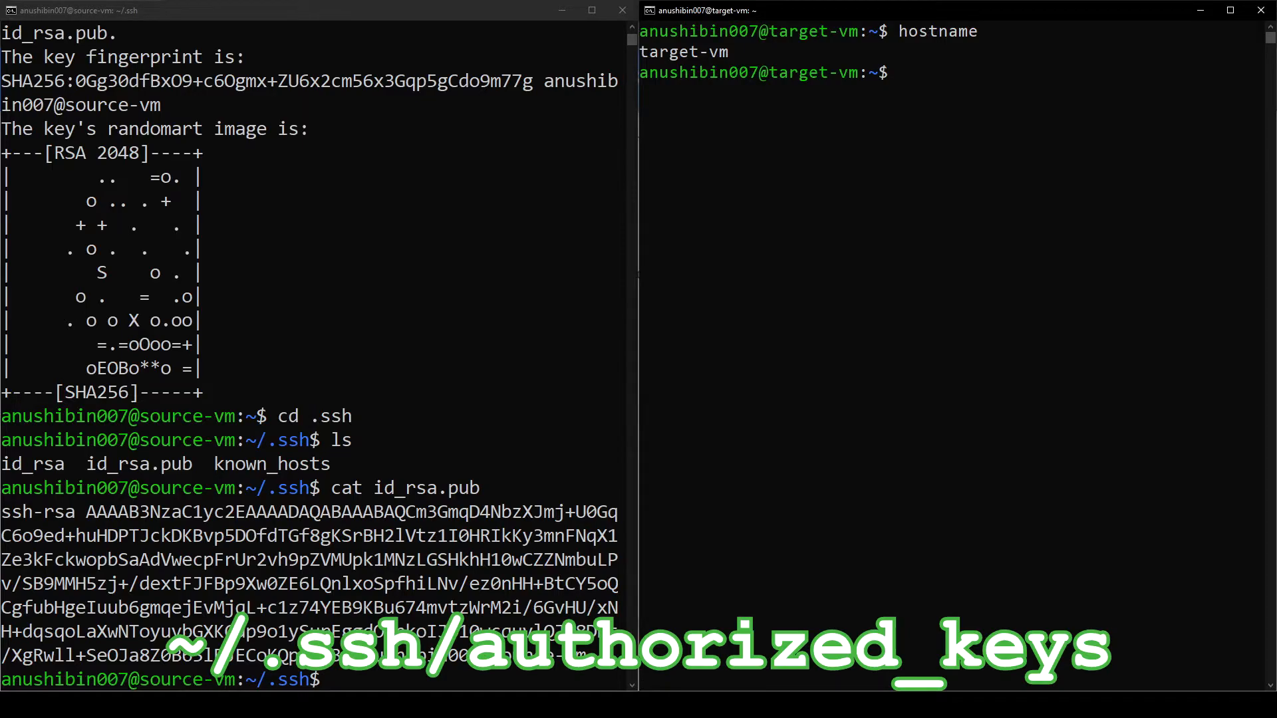
{"action": "mouse_move", "coordinate": [887, 297]}
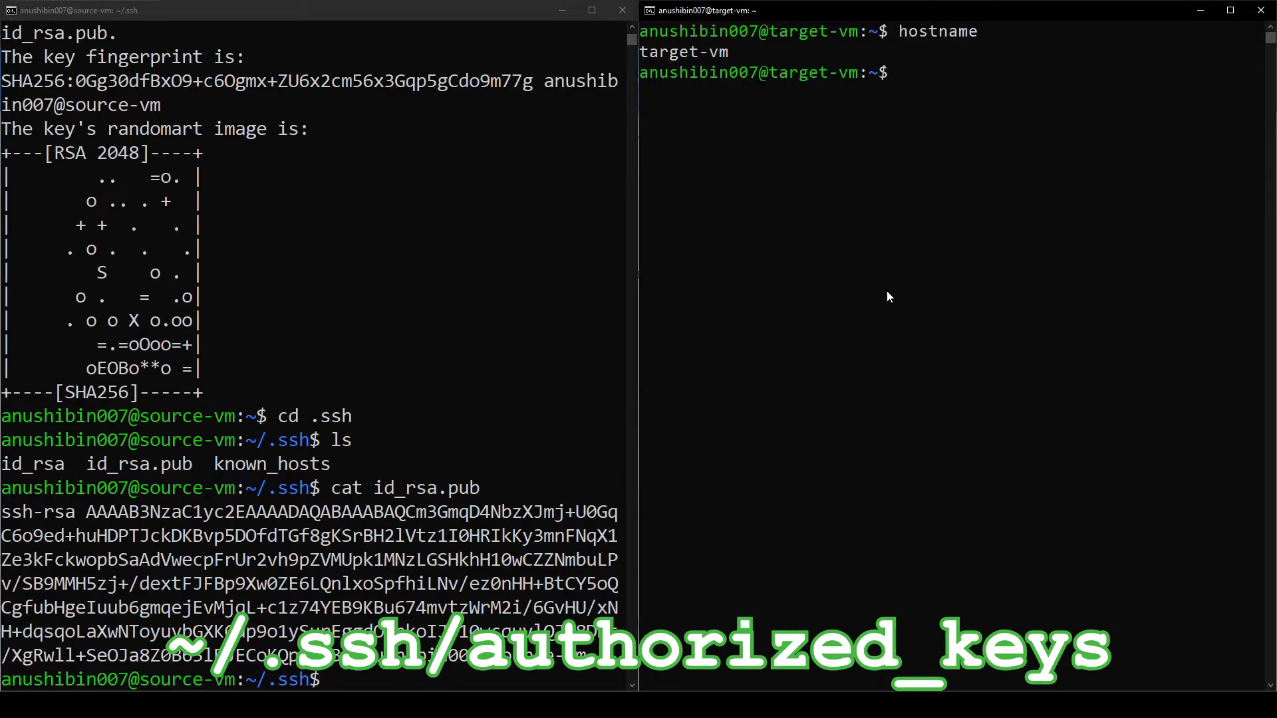
{"action": "type", "text": "cd .ssh"}
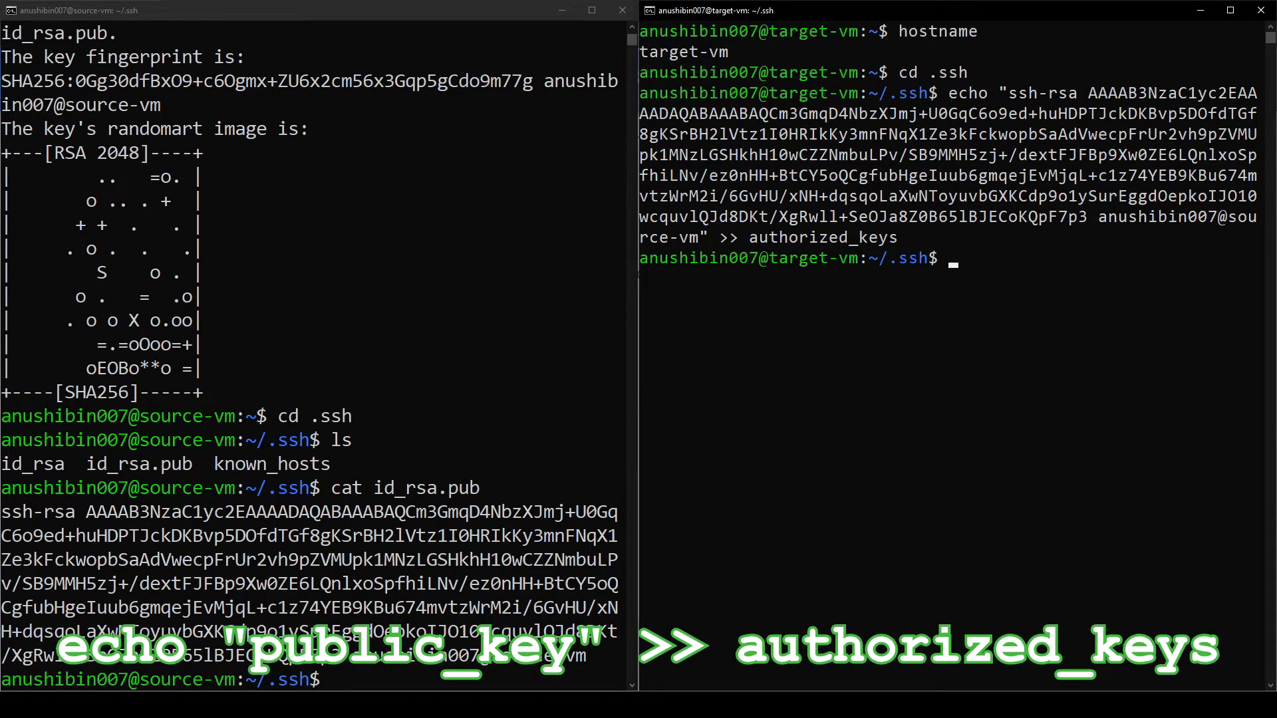
{"action": "type", "text": "cat authorized_keys"}
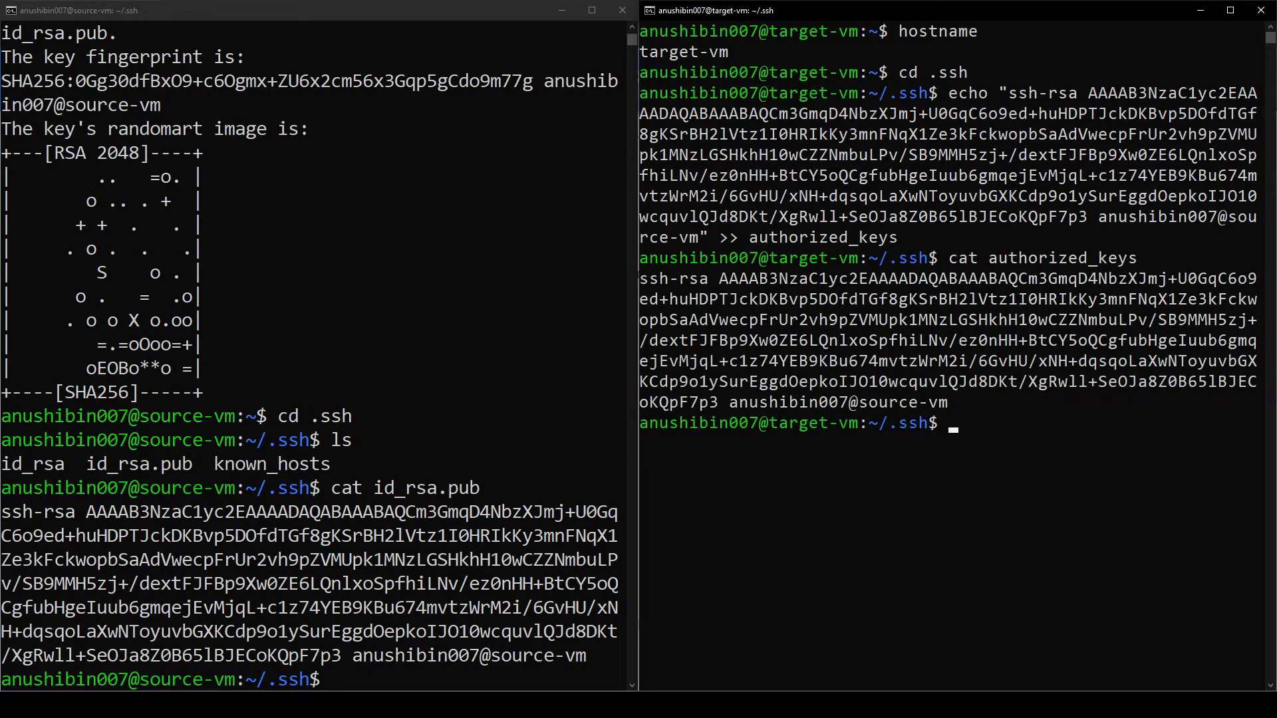
{"action": "type", "text": "ssh anushibin007@10.128.0.3"}
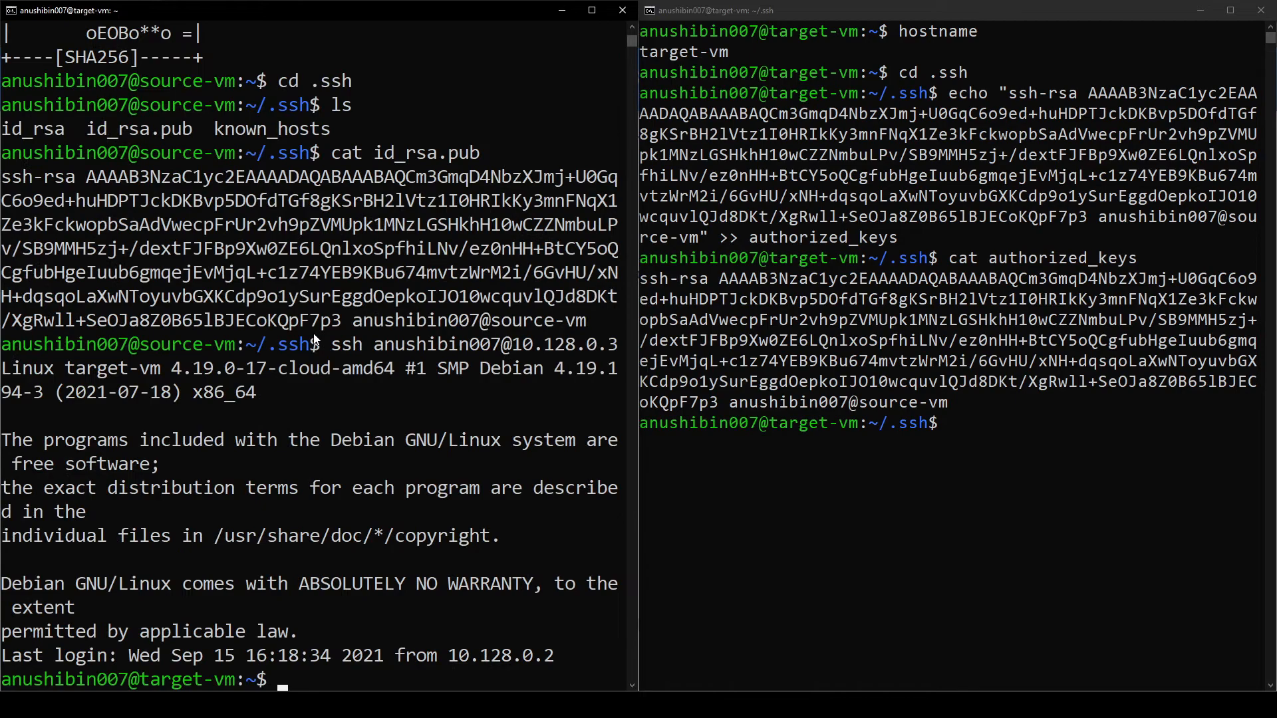
Confirm hostname returns target-vm in the passwordless session, then exit to source-vm
{"action": "type", "text": "hostnam"}
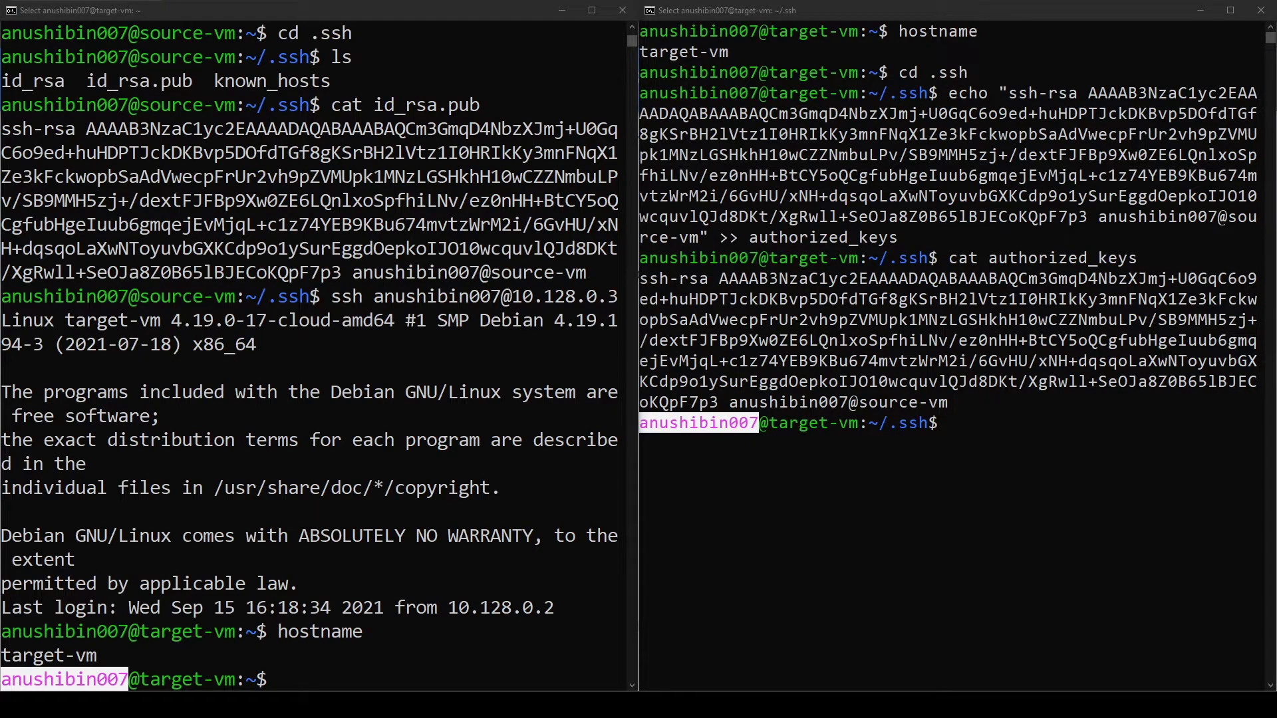
{"action": "type", "text": "e"}
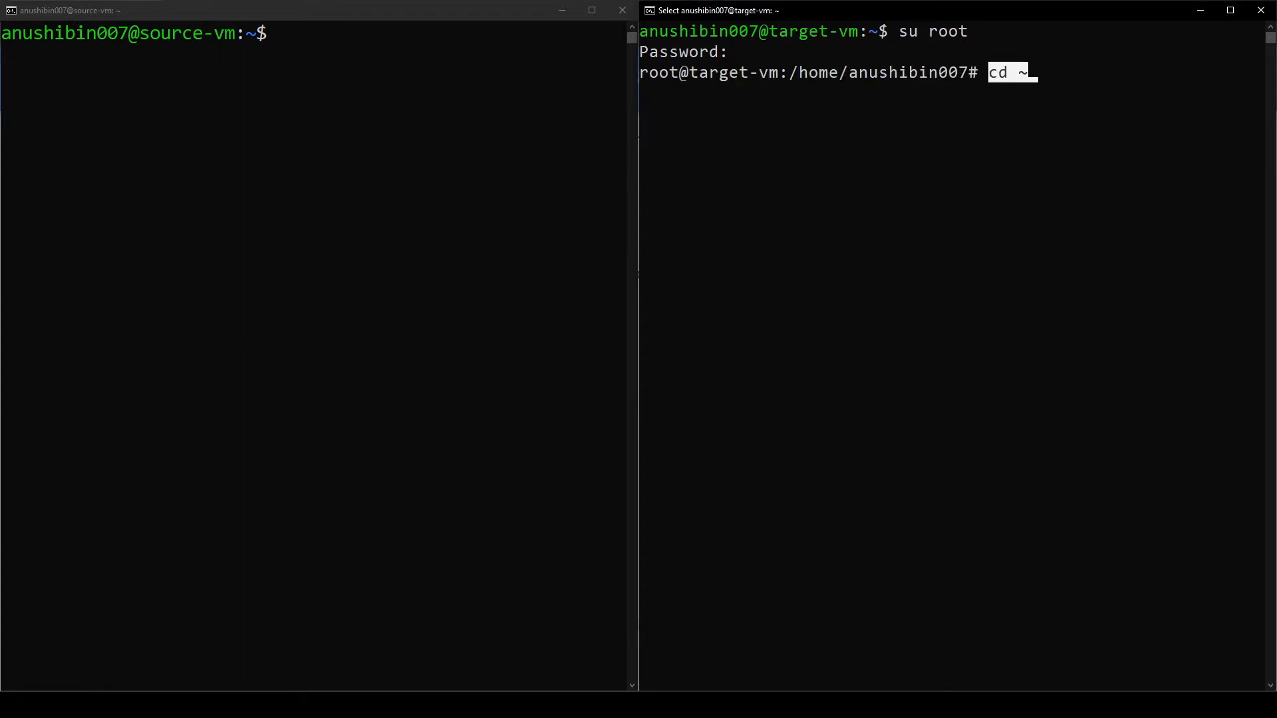
{"action": "type", "text": "mkdir .ssh"}
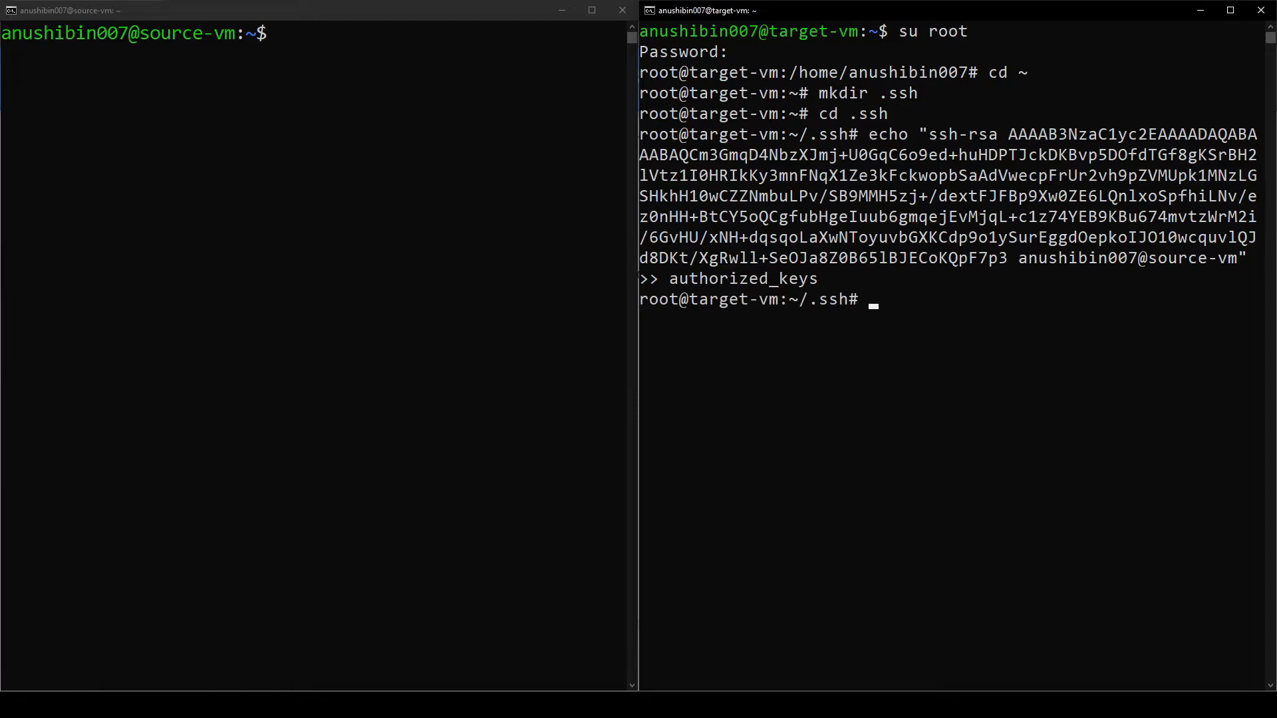
{"action": "type", "text": "ssh root@10.128.0.3"}
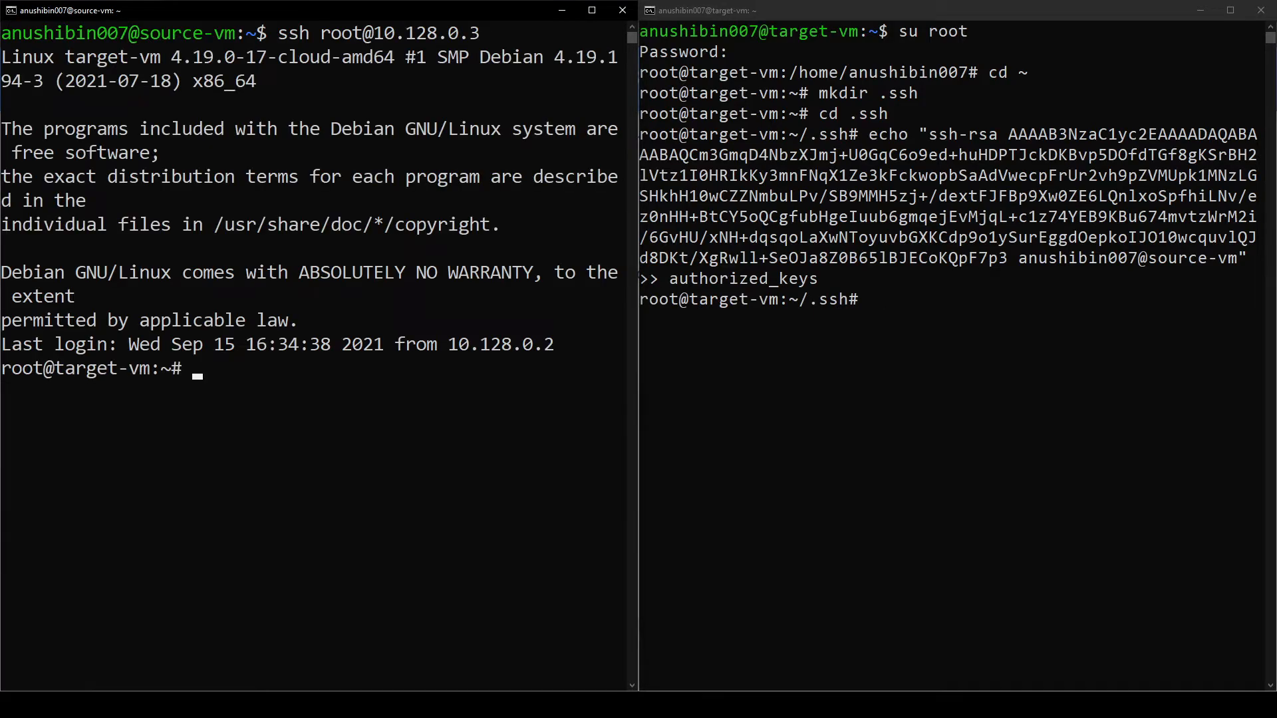
{"action": "type", "text": "hostname"}
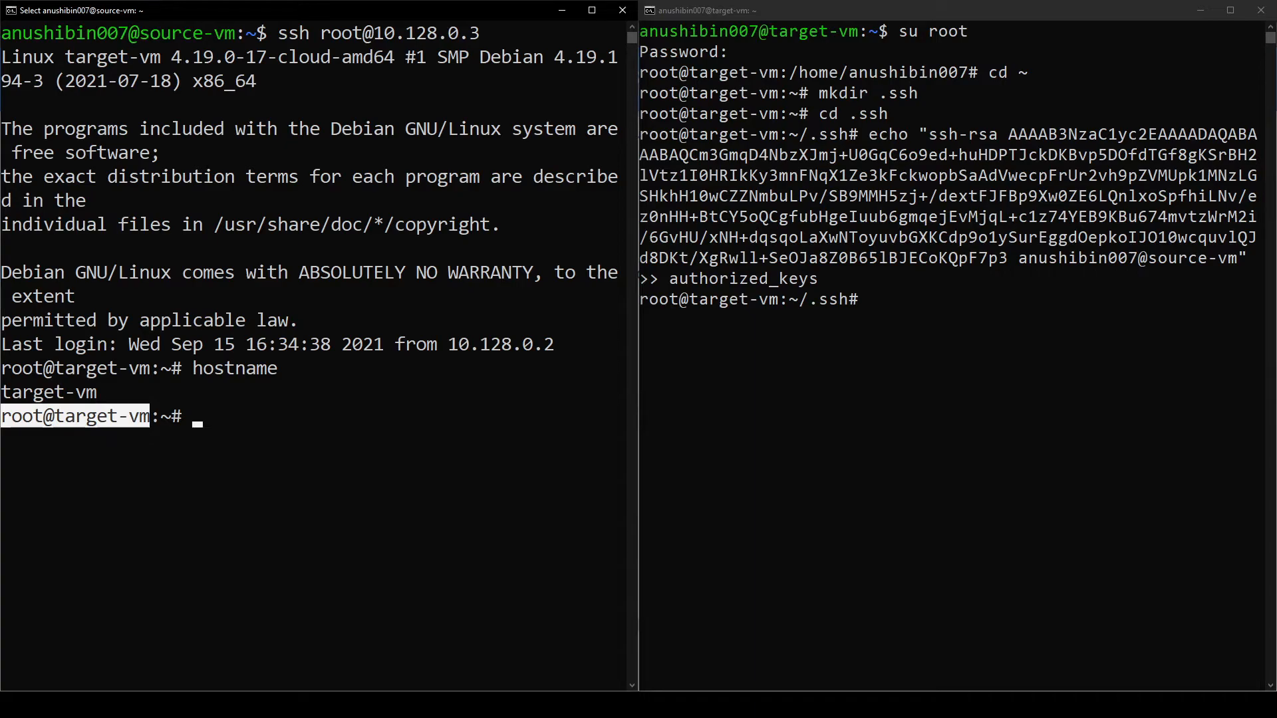
{"action": "type", "text": "exit"}
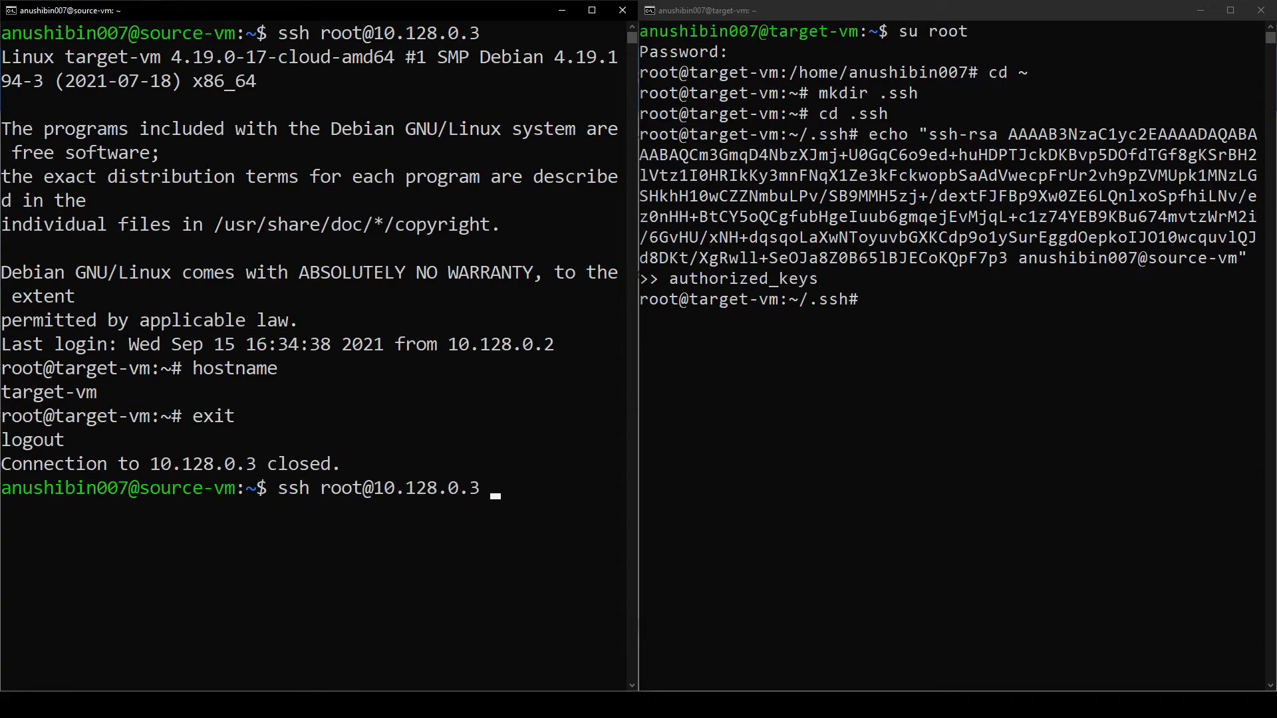
{"action": "type", "text": "hostname"}
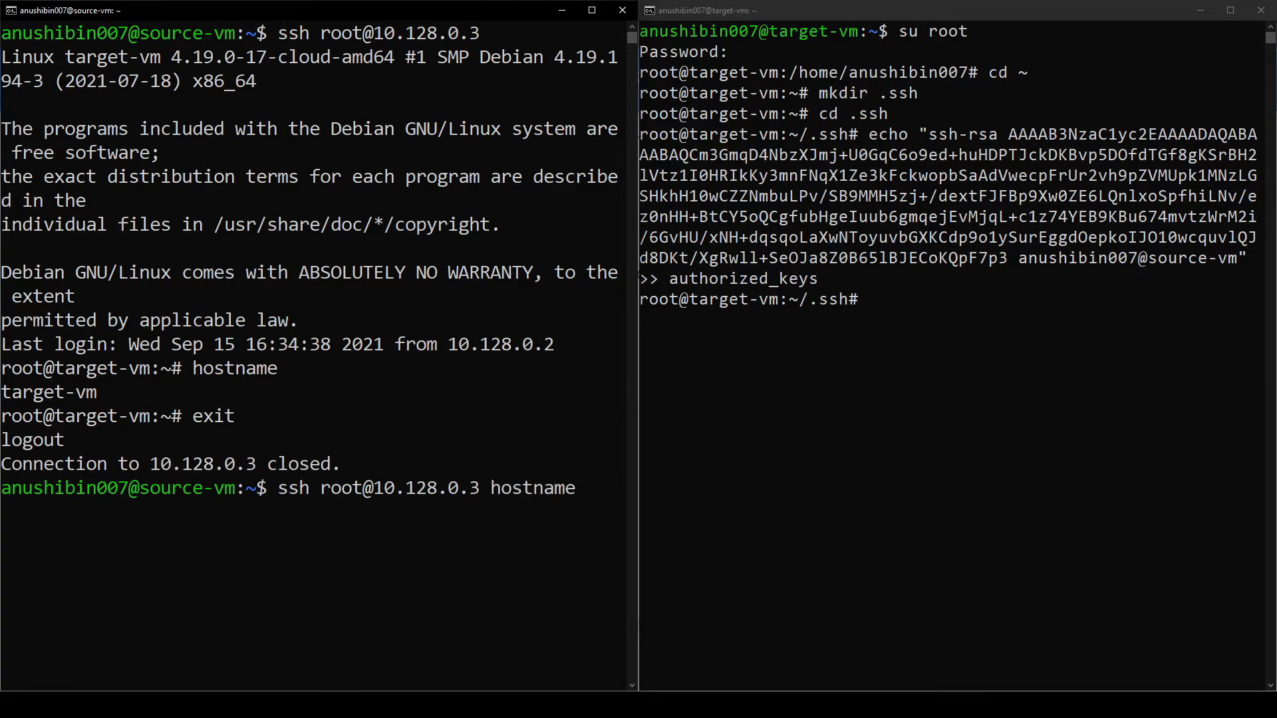